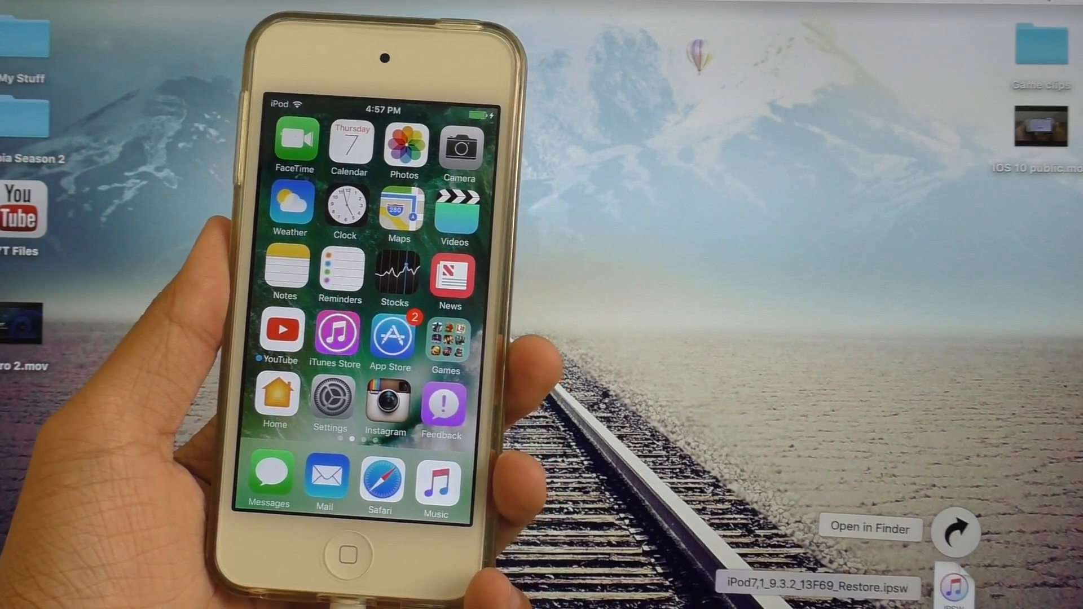
- Show the connected iPod's Summary page, currently on iOS 10.0
{"action": "left_click", "coordinate": [671, 266]}
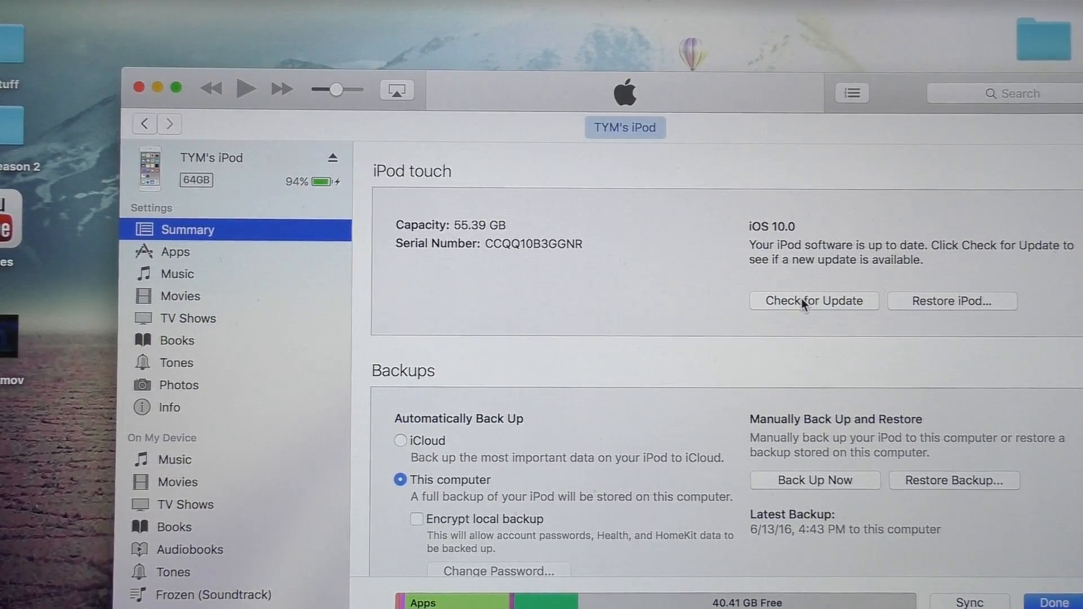
- Update the iPod with iPod7,1_9.3.2_13F69_Restore.ipsw from Downloads and confirm the update
{"action": "left_click", "coordinate": [813, 301]}
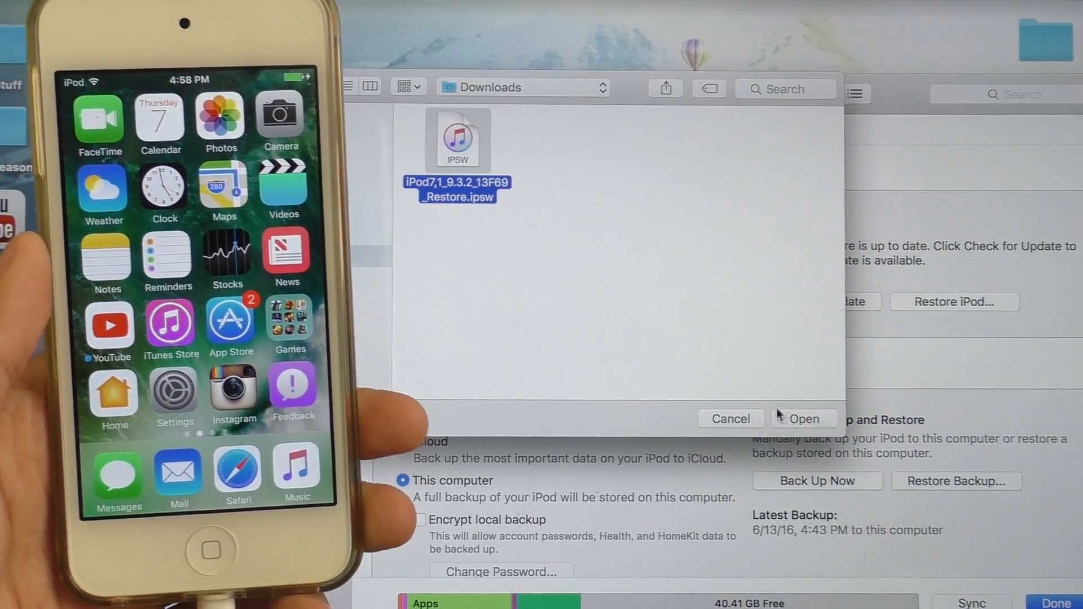
{"action": "left_click", "coordinate": [801, 419]}
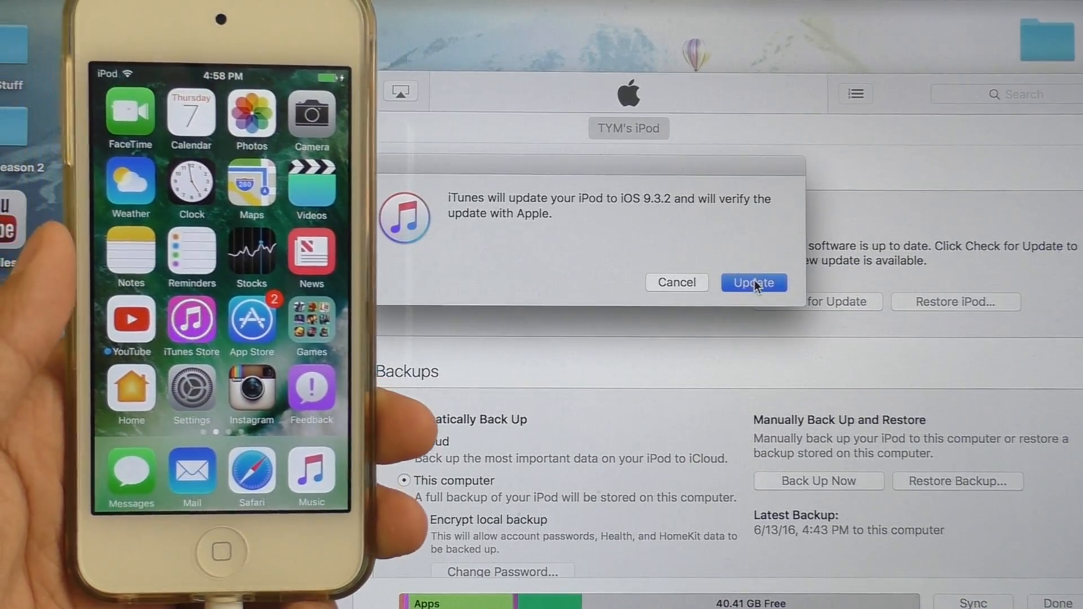
{"action": "left_click", "coordinate": [753, 282]}
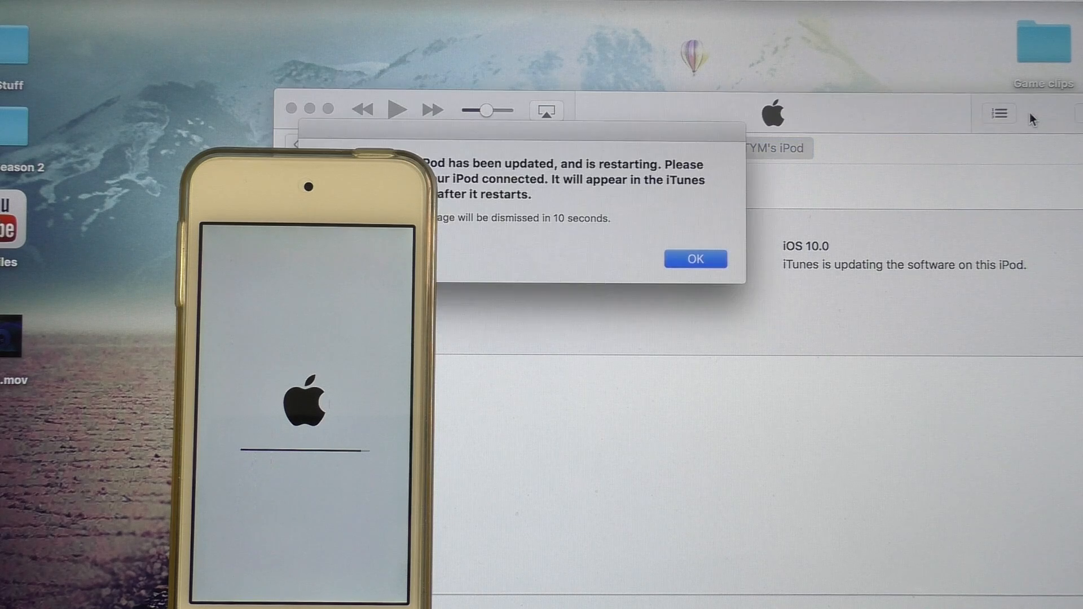
- Dismiss the 'iPod has been updated' restart notice once the install finishes
{"action": "left_click", "coordinate": [695, 259]}
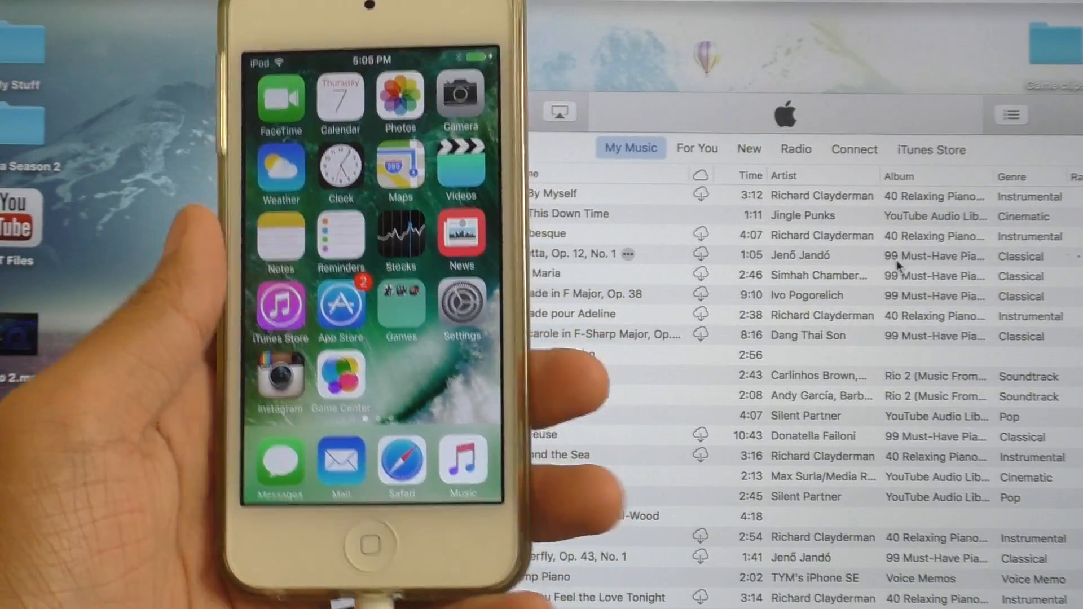
{"action": "left_click", "coordinate": [399, 306]}
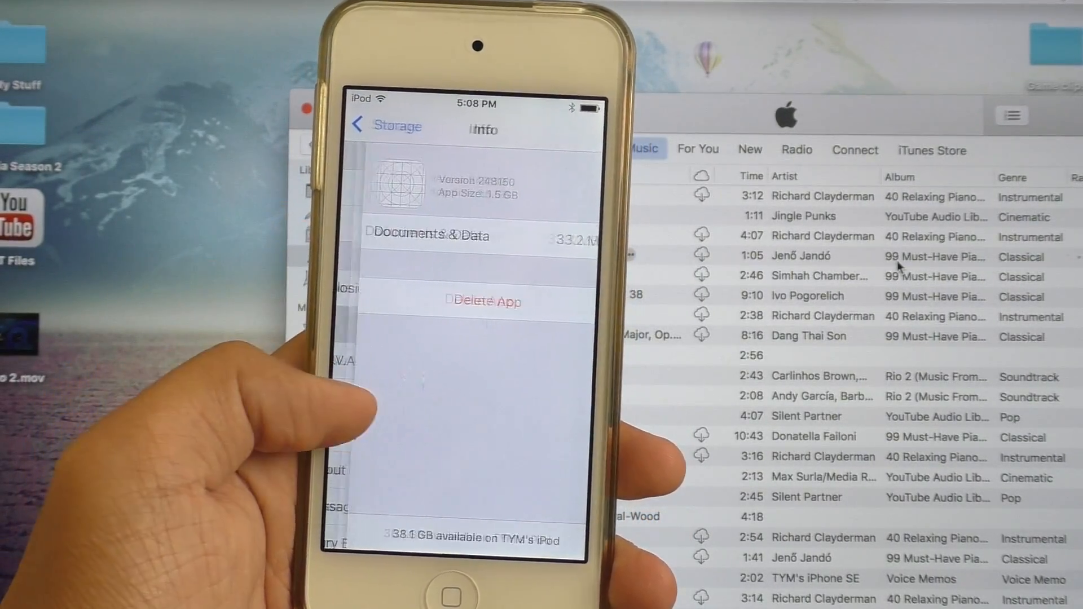
{"action": "left_click", "coordinate": [384, 125]}
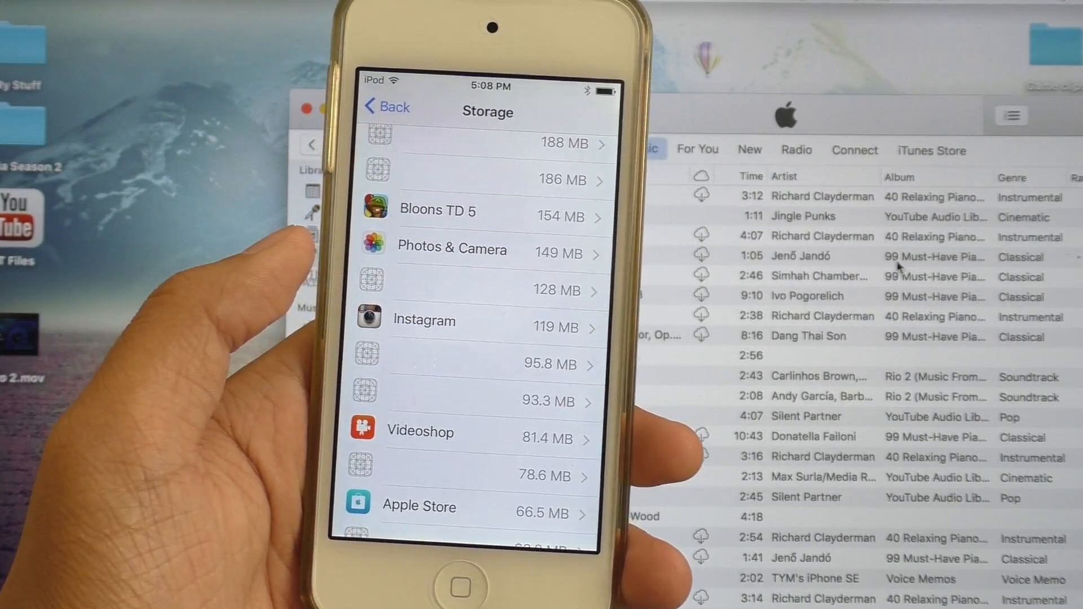
{"action": "scroll", "scroll_direction": "down", "scroll_amount": 3}
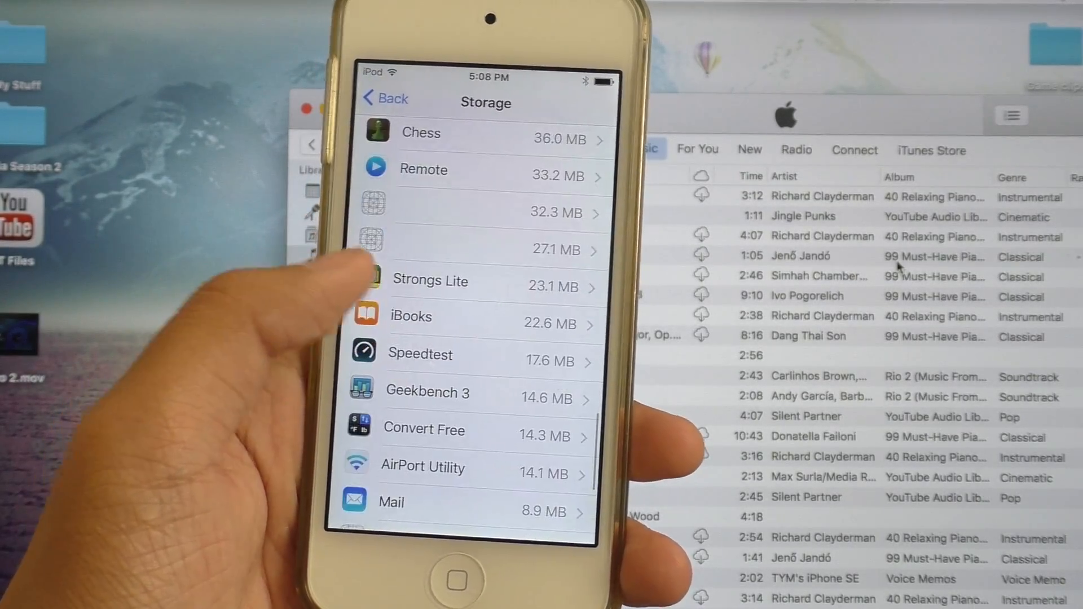
{"action": "left_click", "coordinate": [456, 580]}
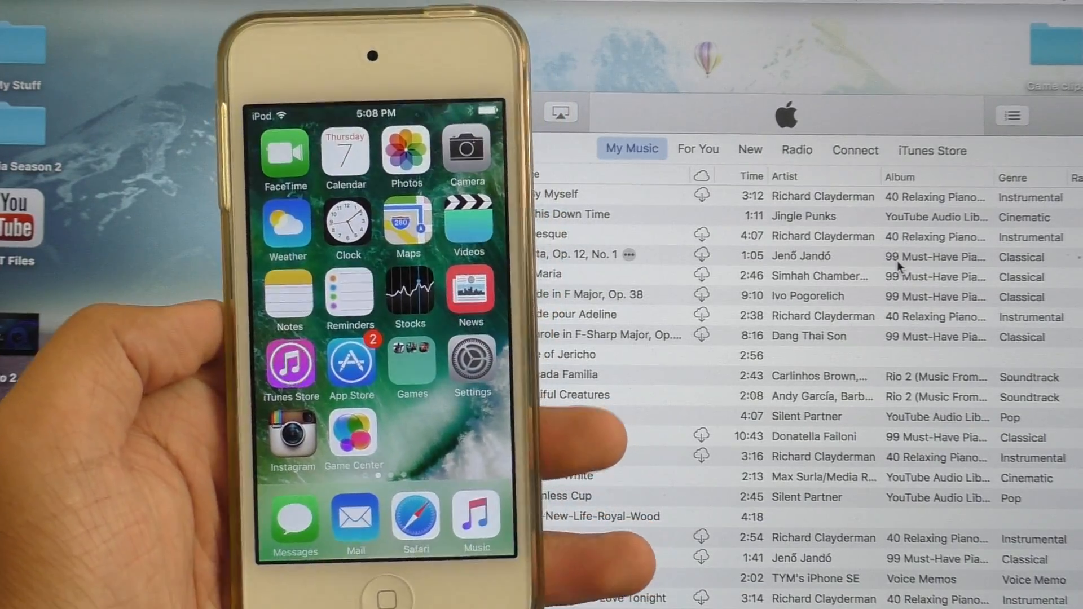
- Browse the Camera Roll in Photos, return home, and open the Games folder
{"action": "left_click", "coordinate": [407, 152]}
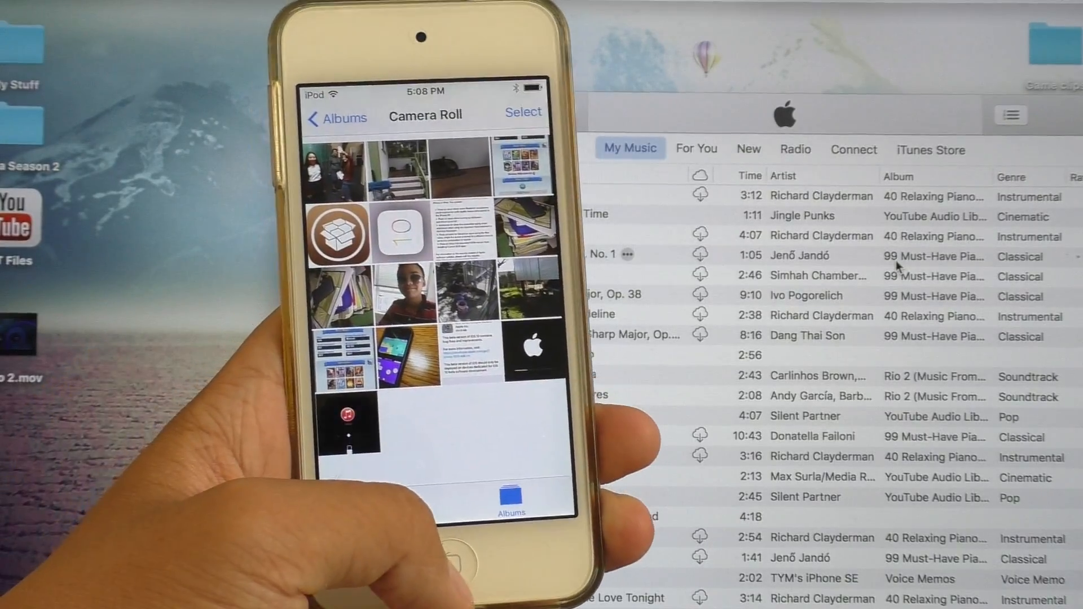
{"action": "key", "text": "home"}
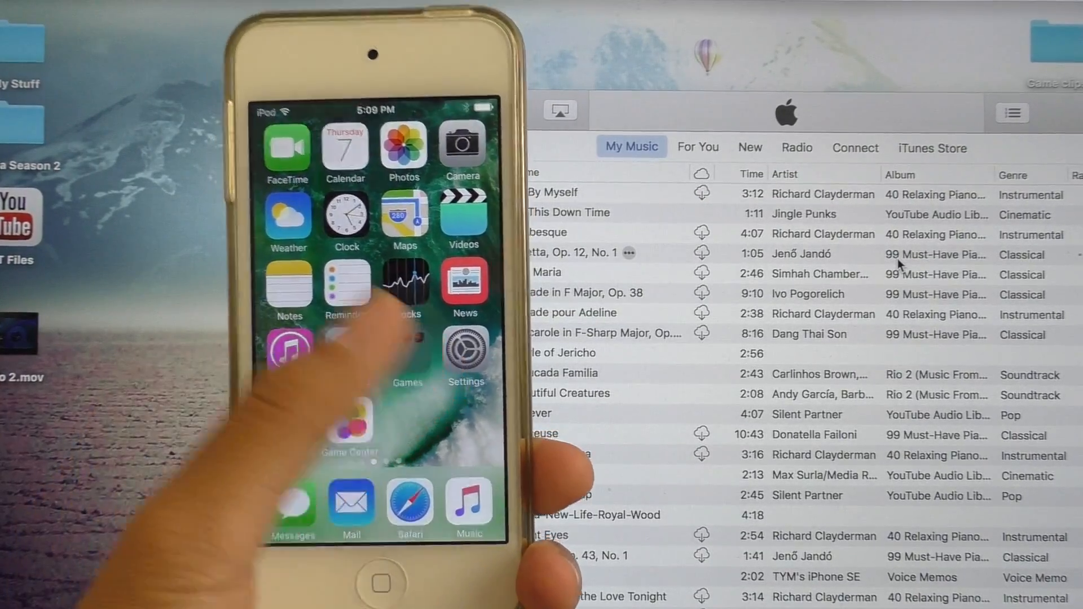
{"action": "left_click", "coordinate": [406, 335]}
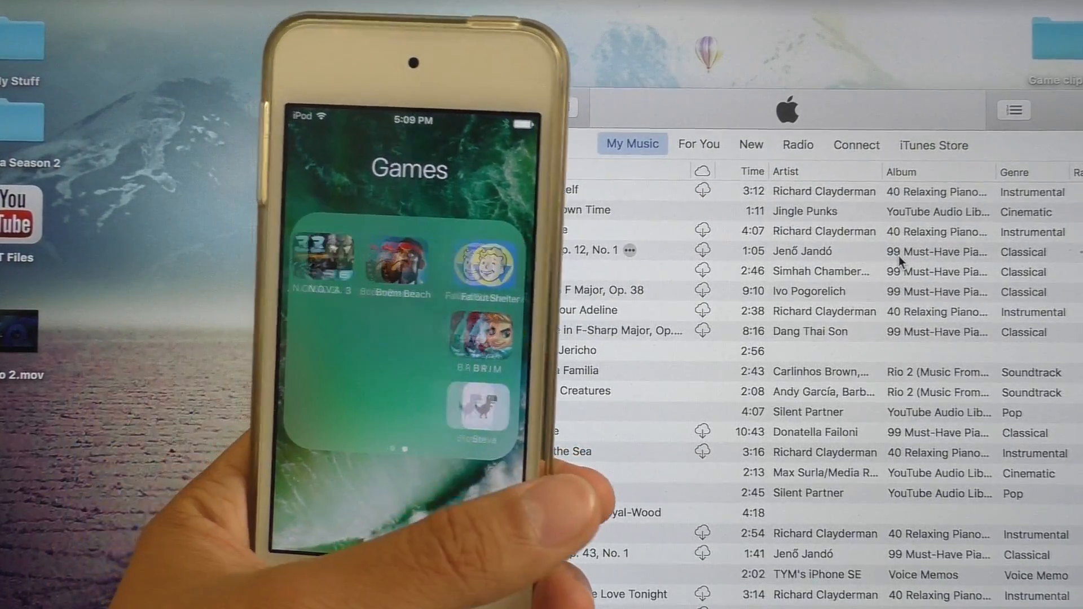